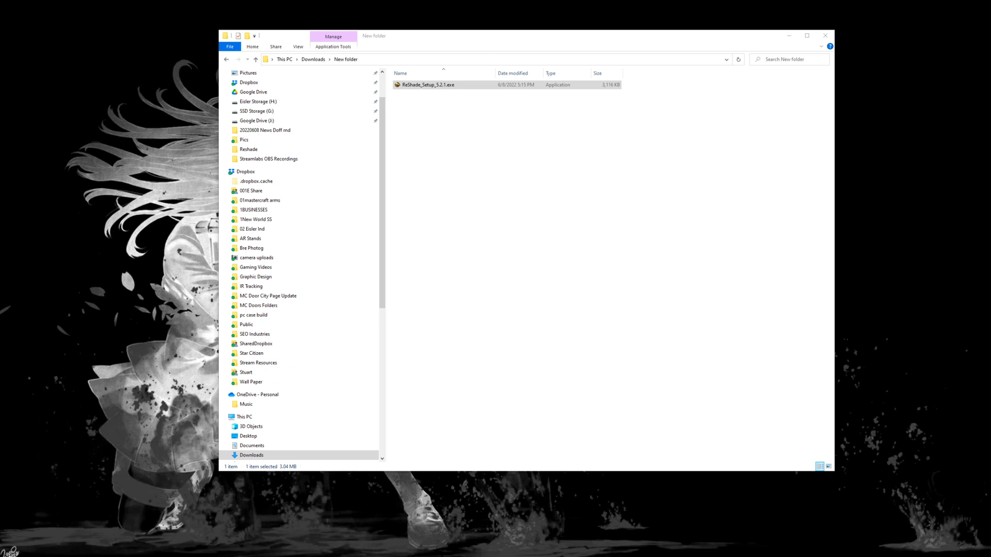
pyautogui.moveTo(380, 43)
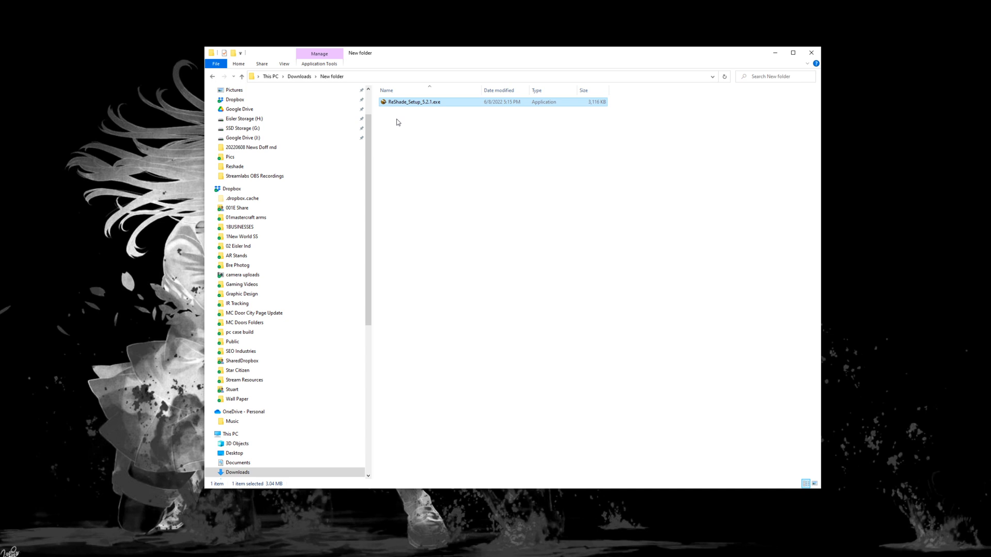
pyautogui.moveTo(411, 104)
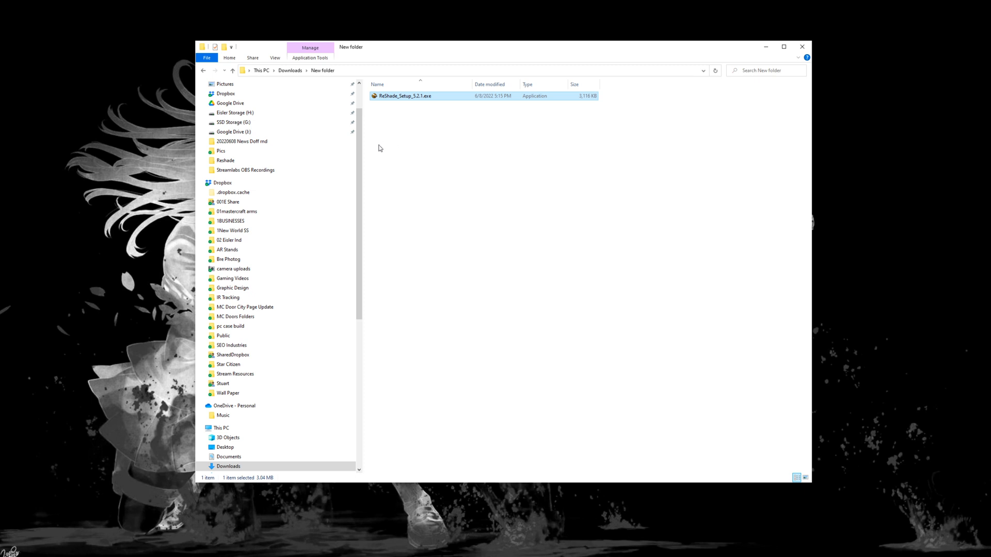
pyautogui.moveTo(400, 221)
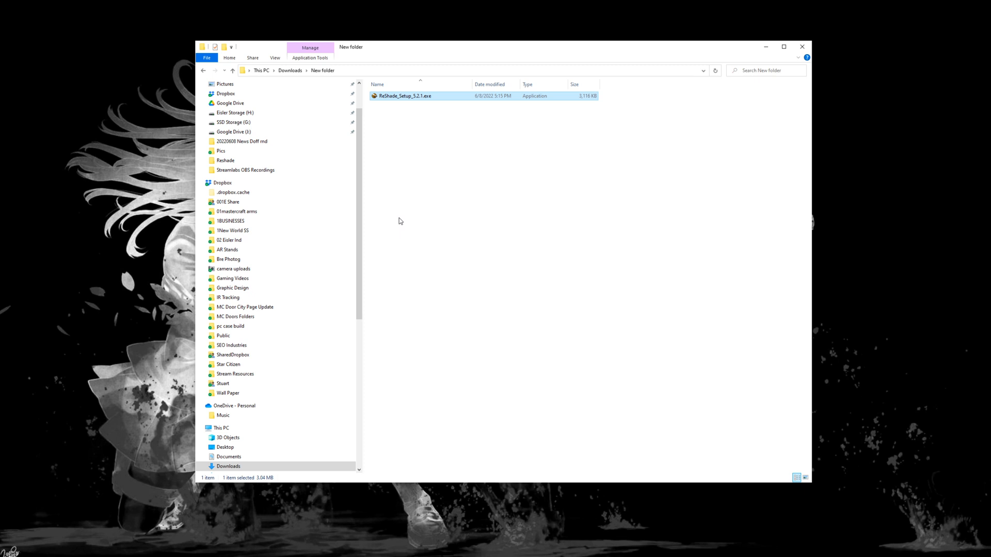
pyautogui.moveTo(382, 125)
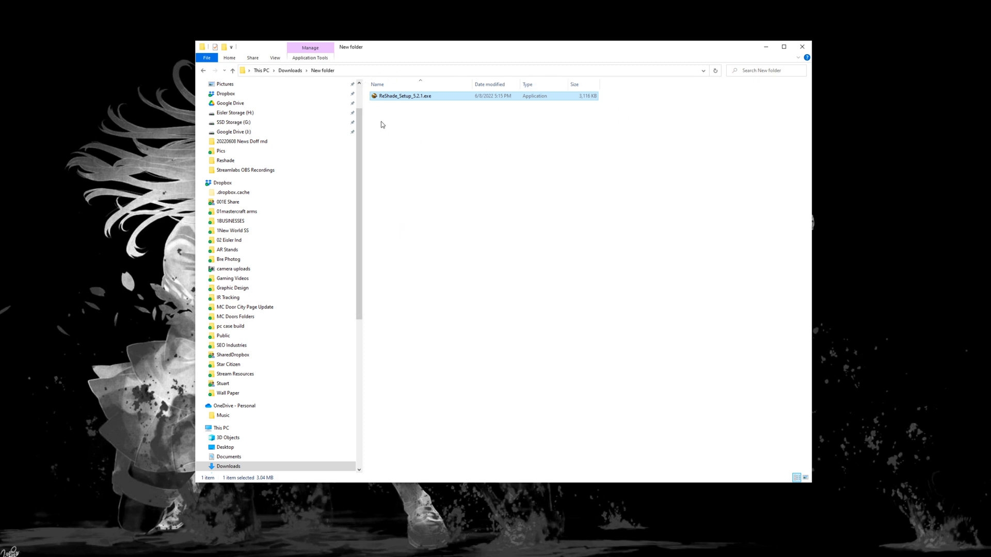
pyautogui.moveTo(405, 95)
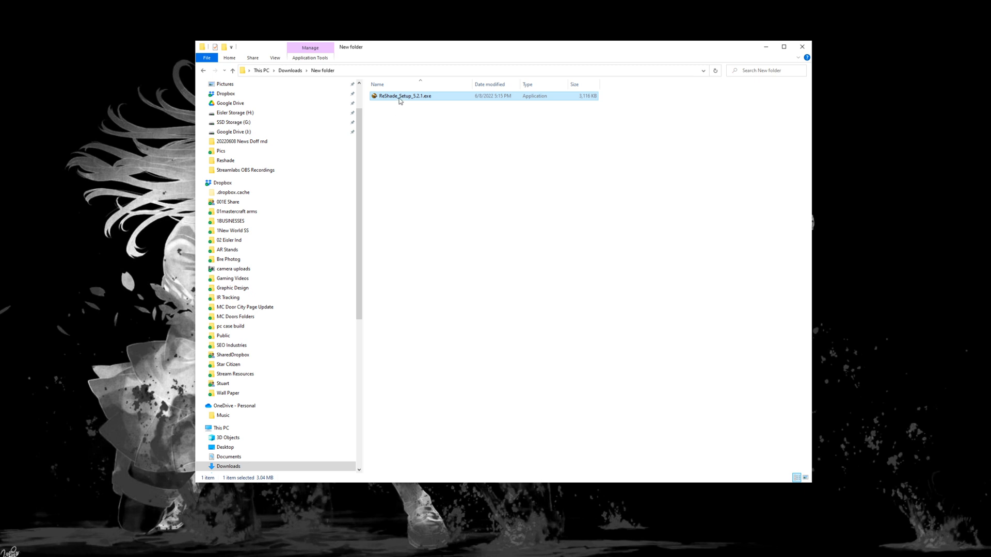
pyautogui.moveTo(402, 96)
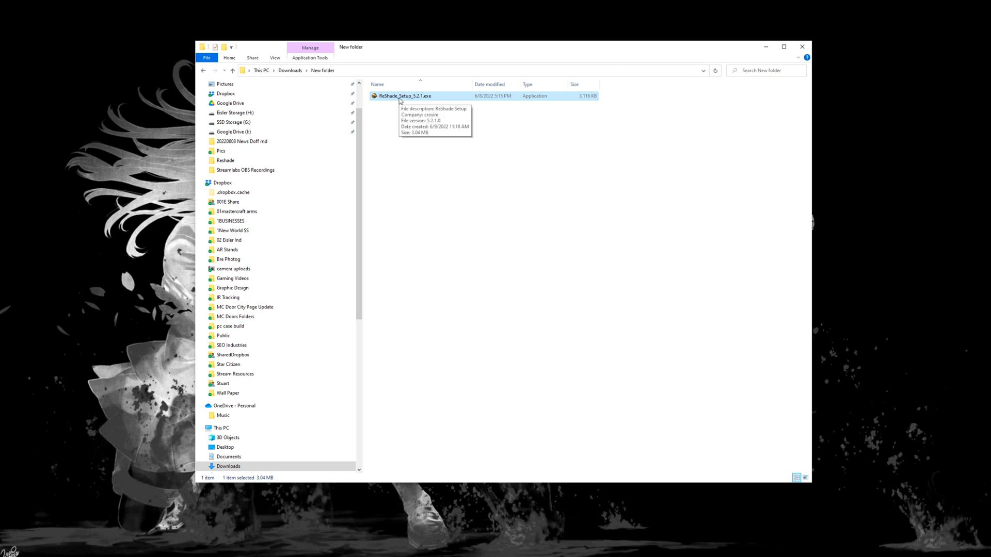
# - Launch ReShade_Setup_5.2.1.exe and browse for a game executable not in the list
pyautogui.doubleClick(402, 95)
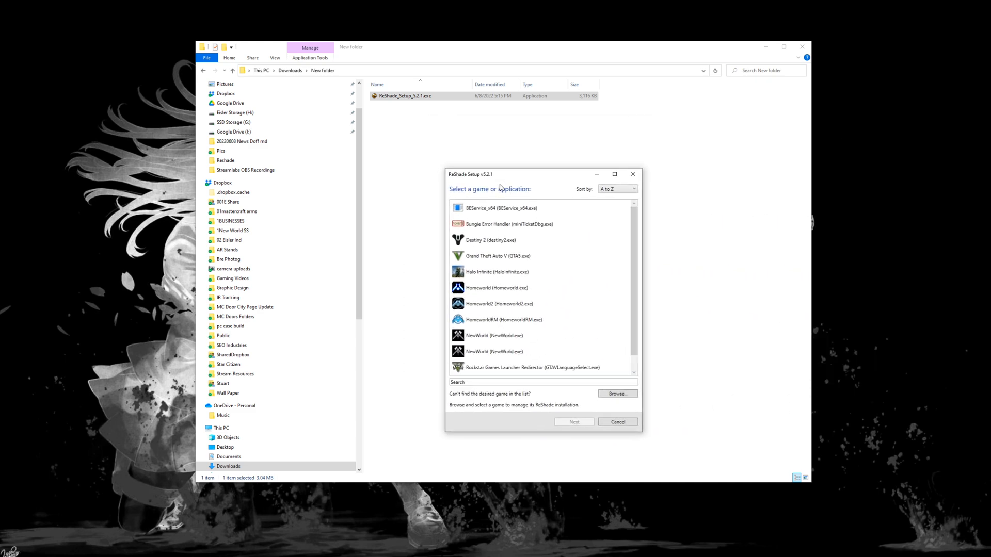
pyautogui.scroll(-3)
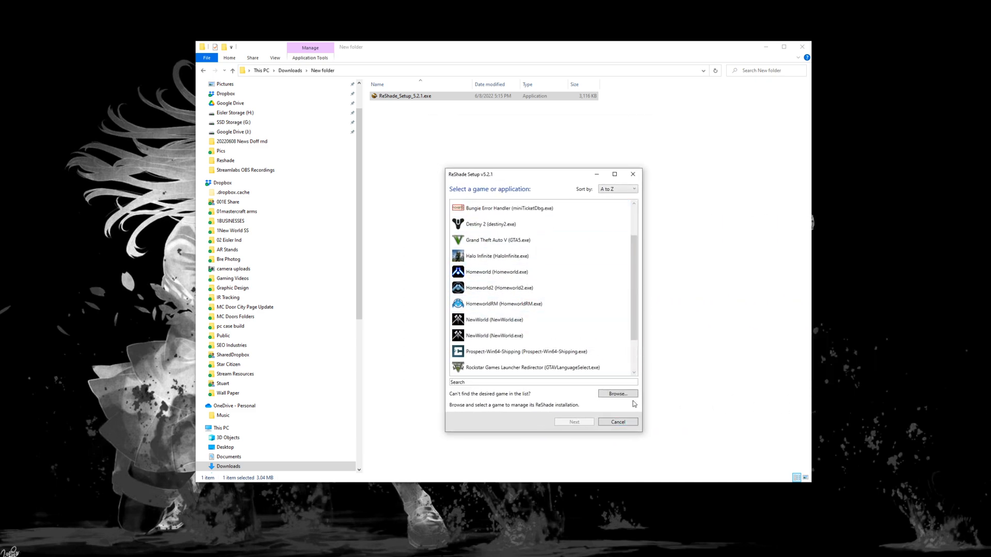
pyautogui.click(616, 394)
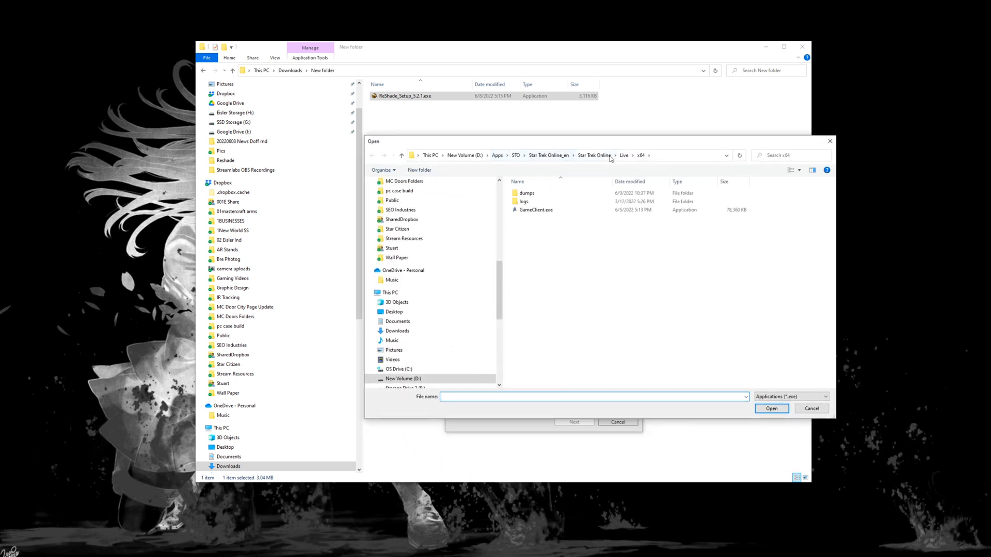
# - Navigate to STO > Star Trek Online_en > Star Trek Online > Live > x64
pyautogui.click(526, 192)
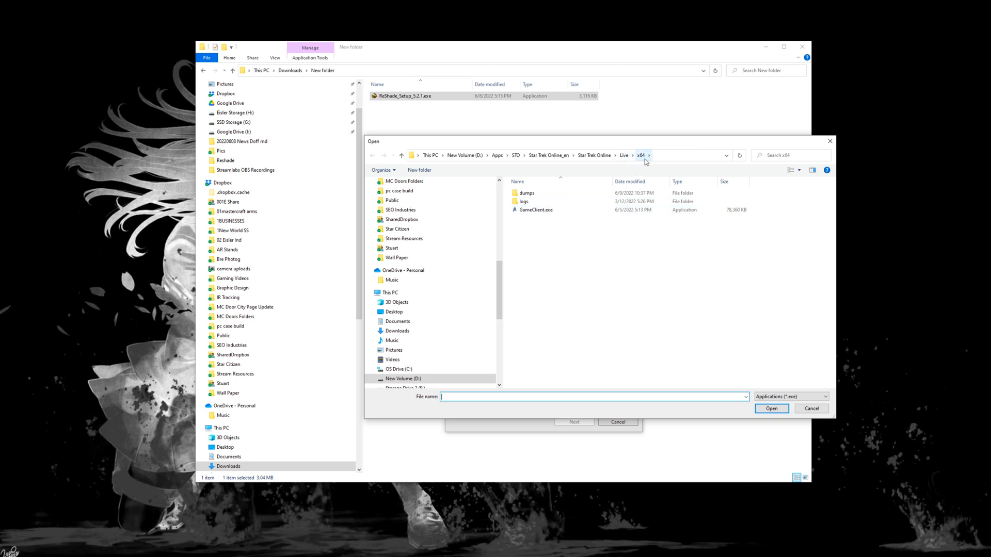
pyautogui.moveTo(520, 160)
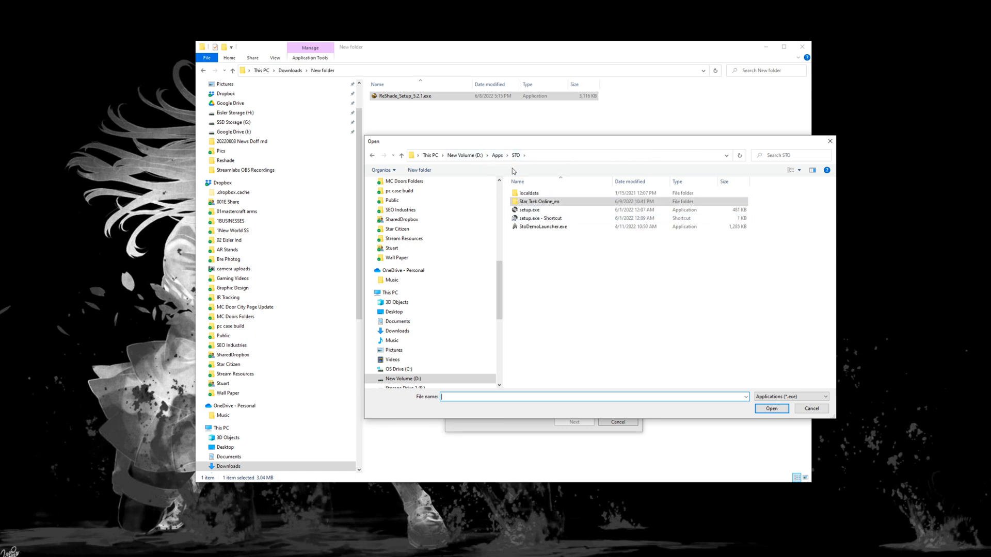
pyautogui.click(538, 201)
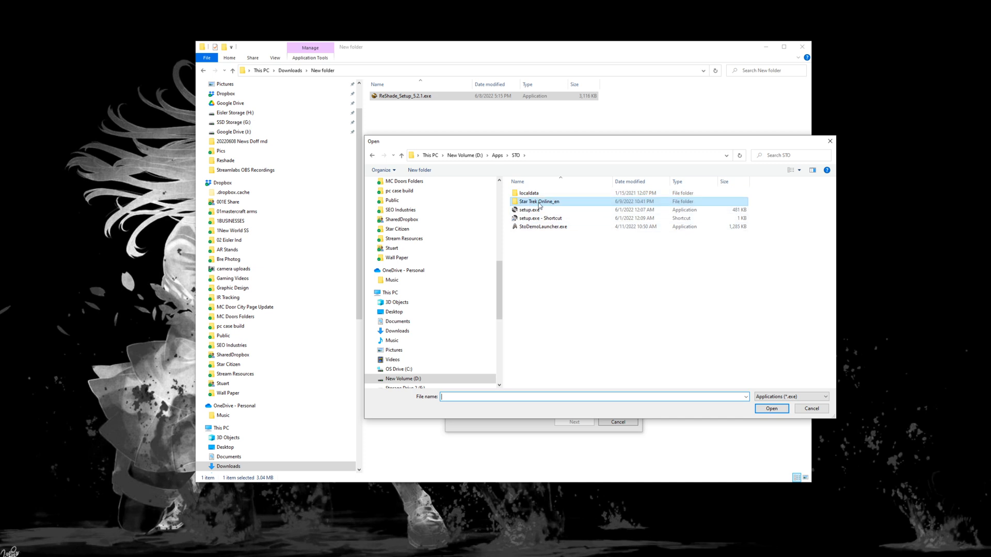
pyautogui.moveTo(531, 209)
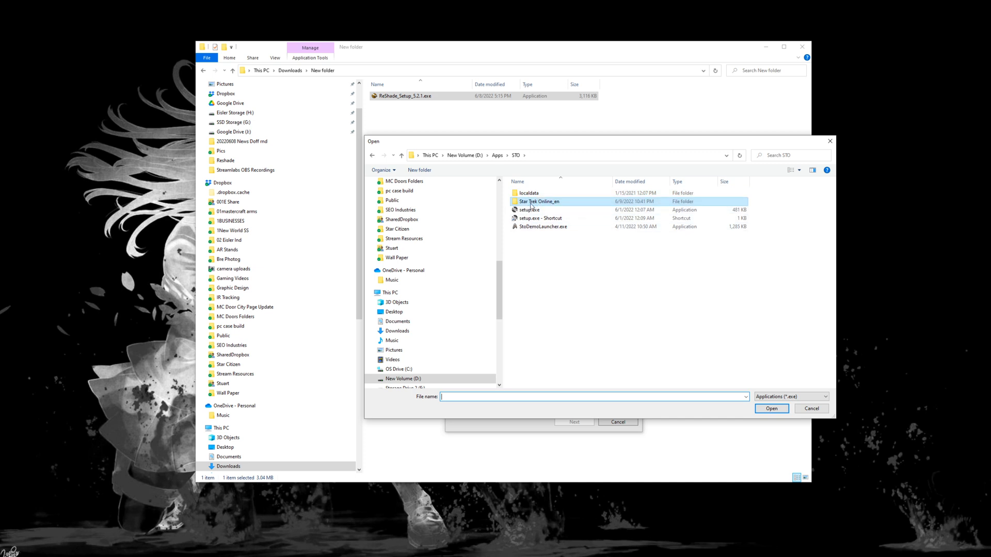
pyautogui.doubleClick(538, 201)
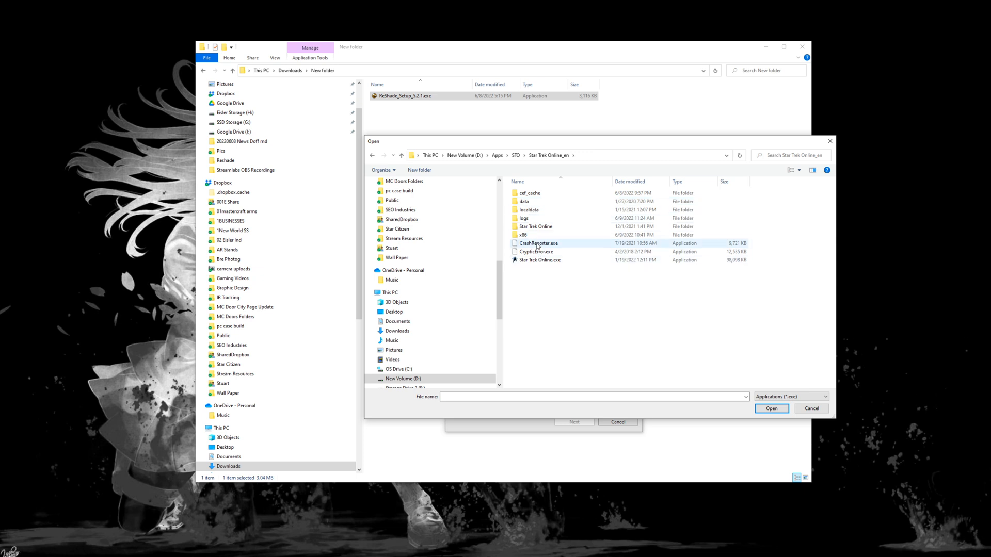
pyautogui.doubleClick(537, 226)
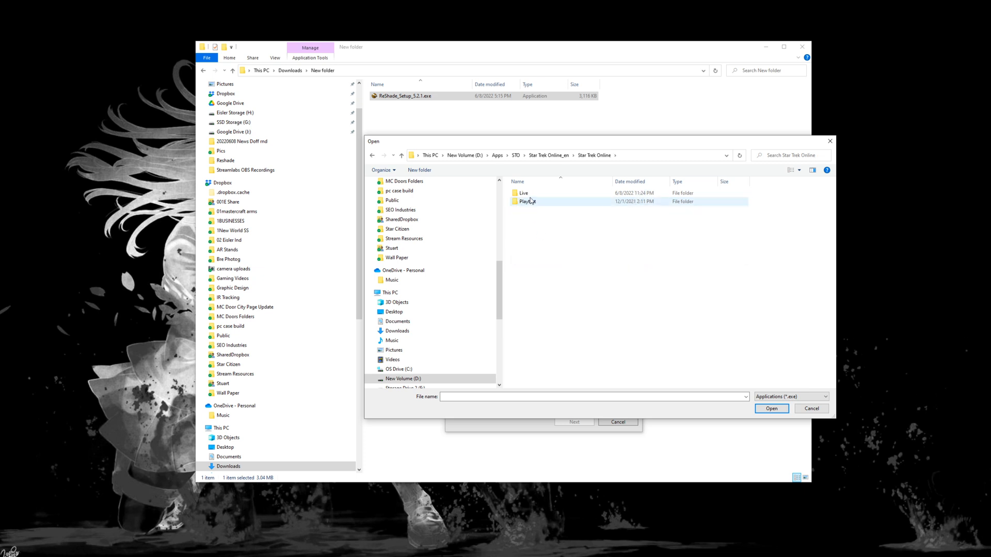
pyautogui.doubleClick(523, 193)
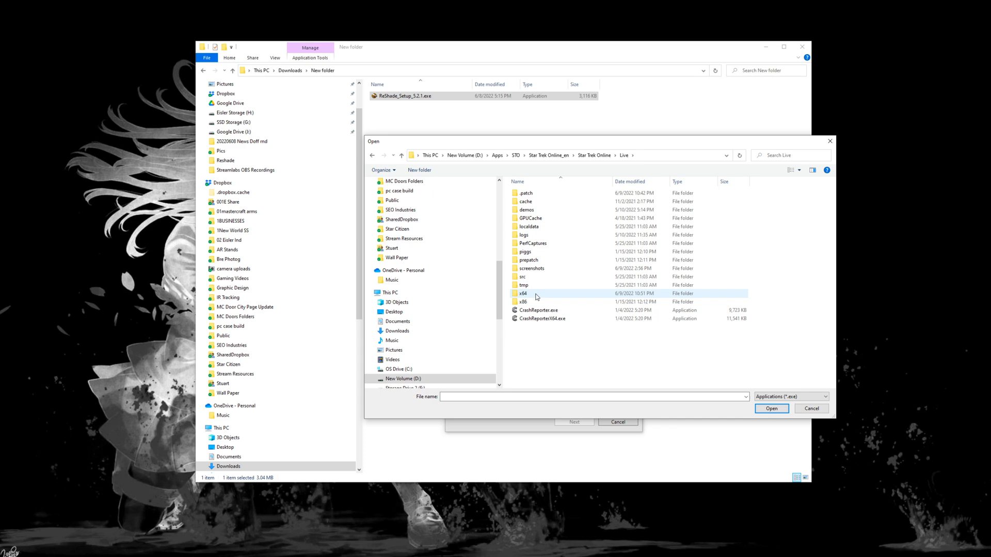
pyautogui.doubleClick(523, 293)
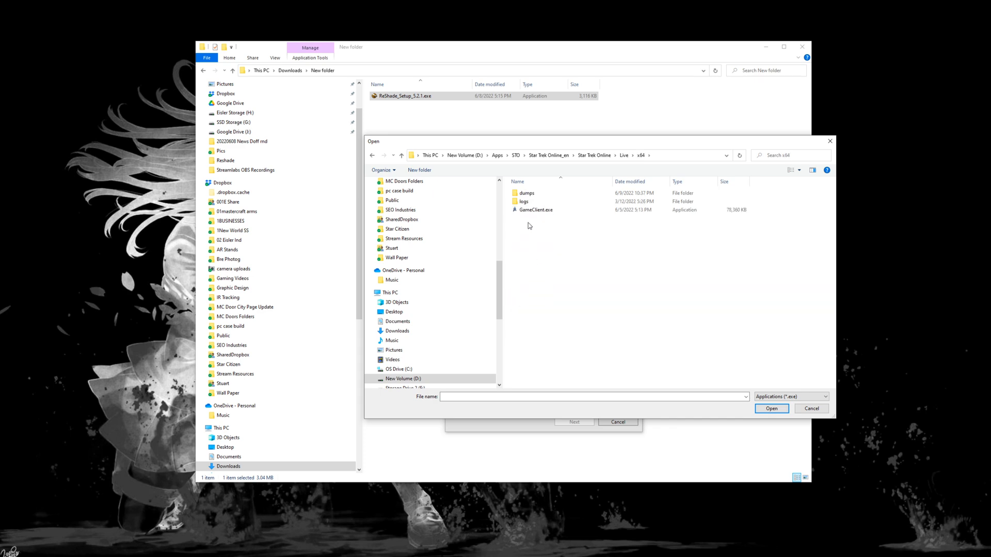
# - Choose GameClient.exe as the target game and continue
pyautogui.click(535, 209)
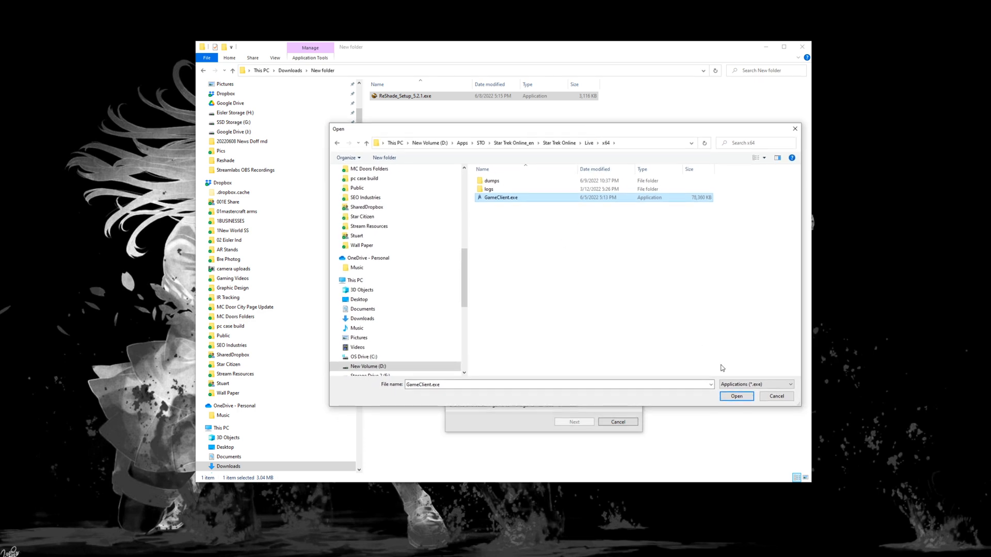
pyautogui.moveTo(709, 402)
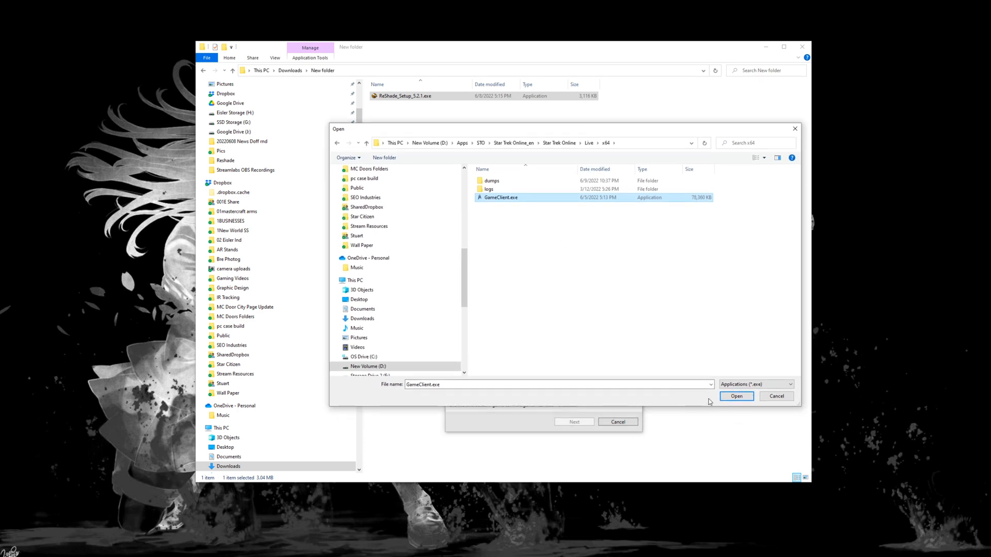
pyautogui.click(735, 397)
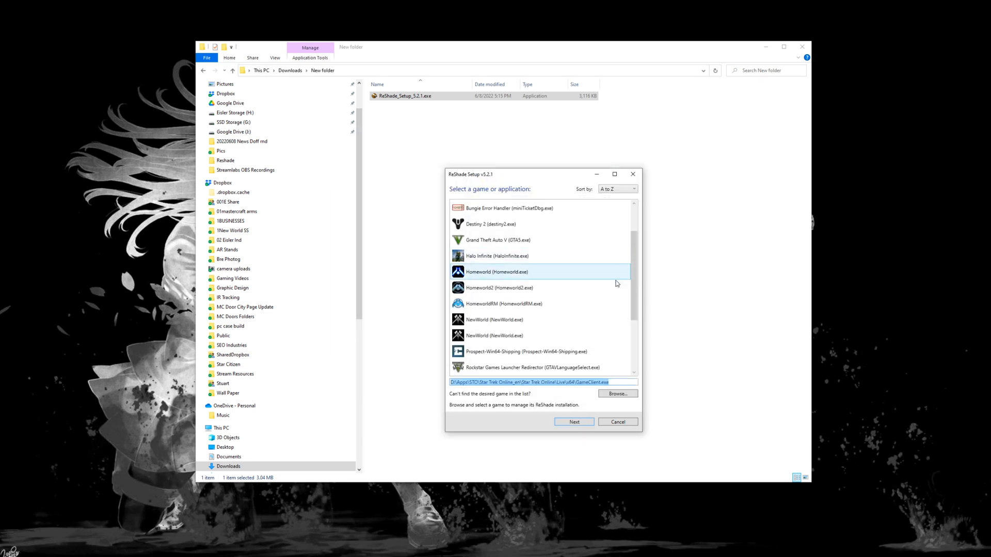
pyautogui.click(573, 422)
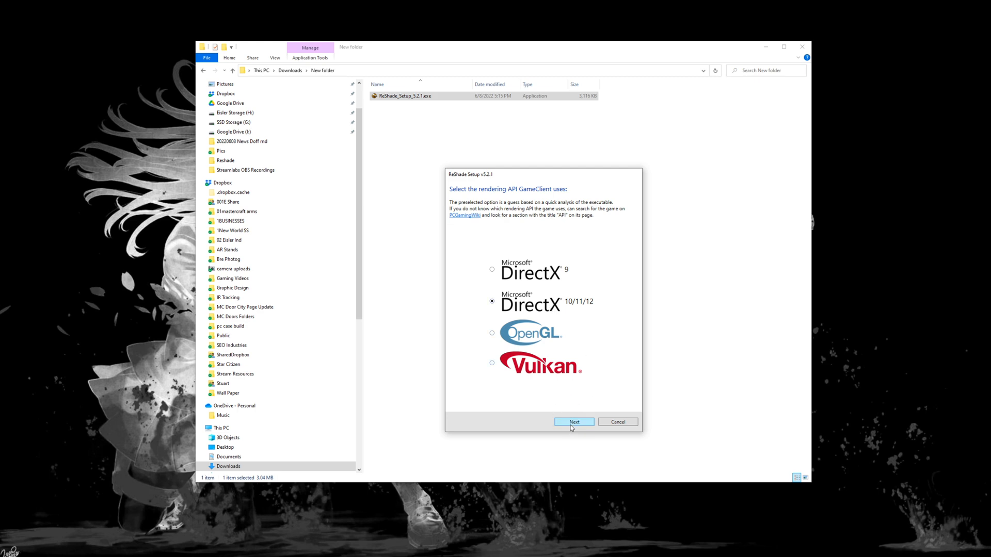
# - Keep DirectX 10/11/12 as the rendering API and continue
pyautogui.click(572, 422)
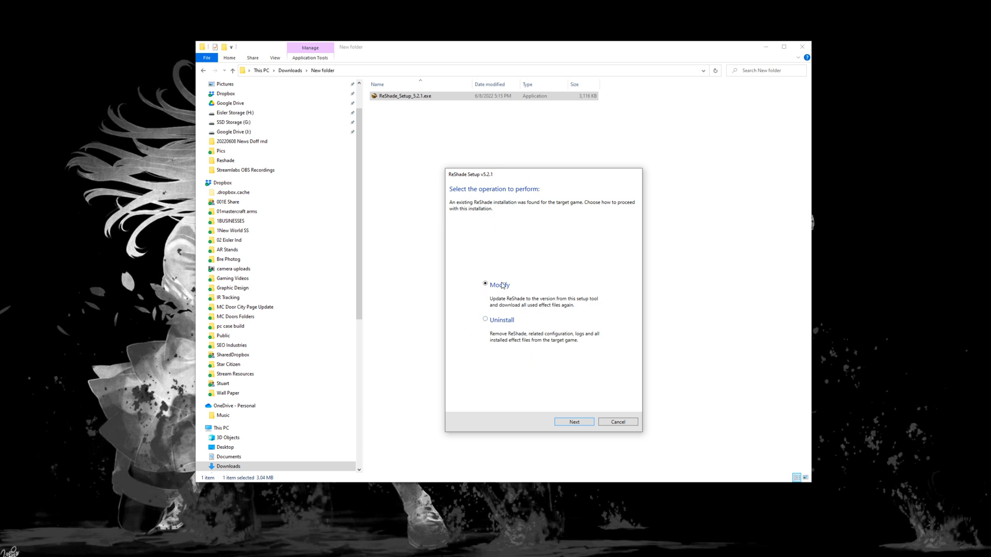
pyautogui.moveTo(501, 343)
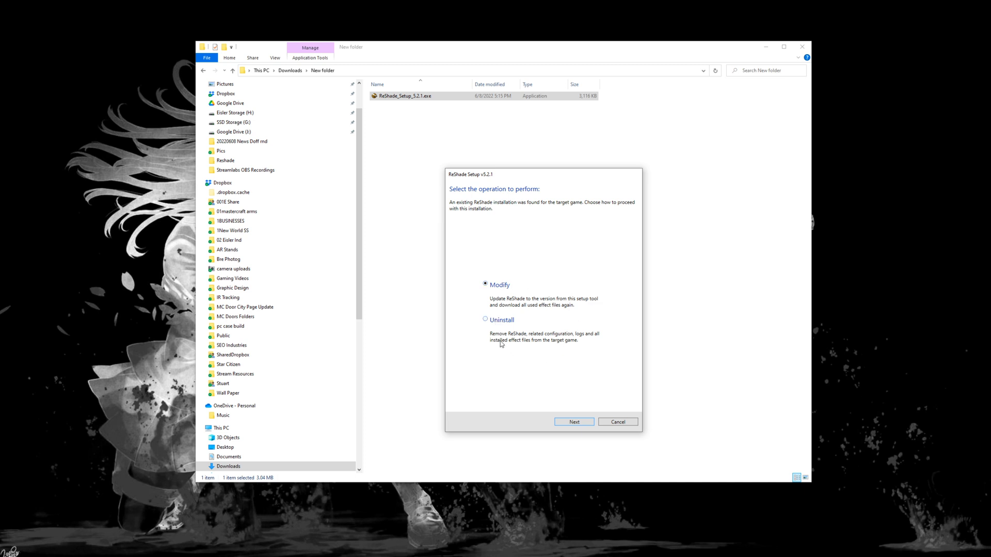
# - Uninstall the existing ReShade installation from GameClient.exe and finish the setup
pyautogui.click(484, 320)
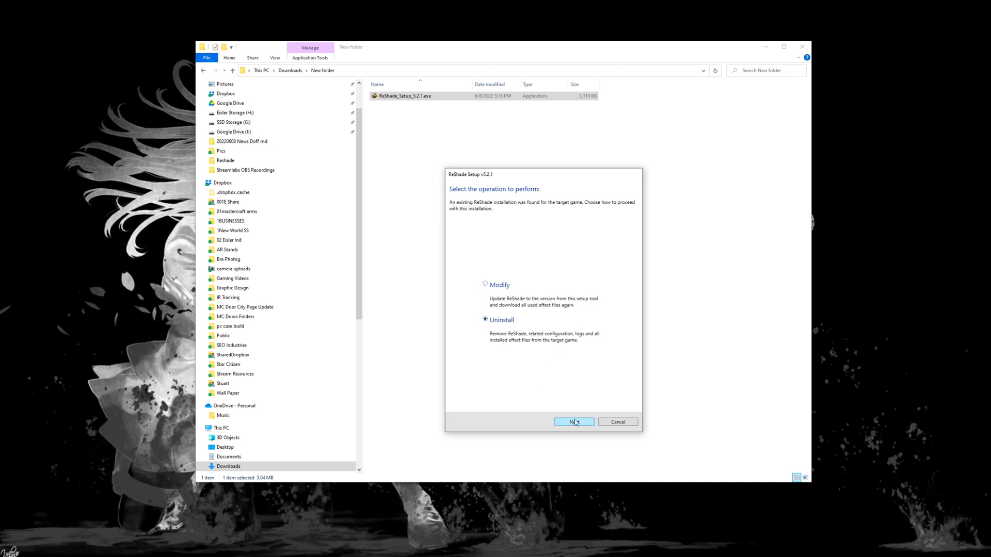
pyautogui.click(572, 422)
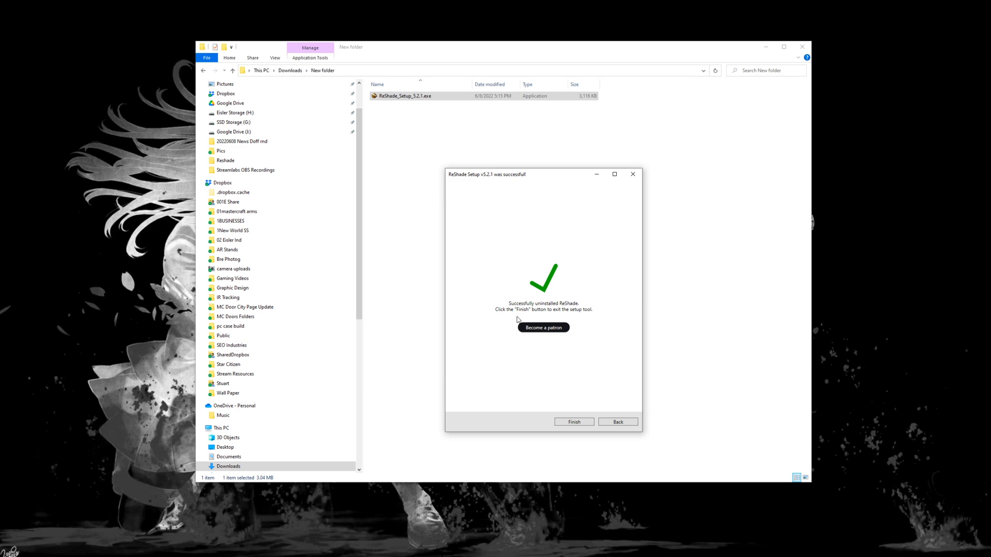
pyautogui.click(573, 422)
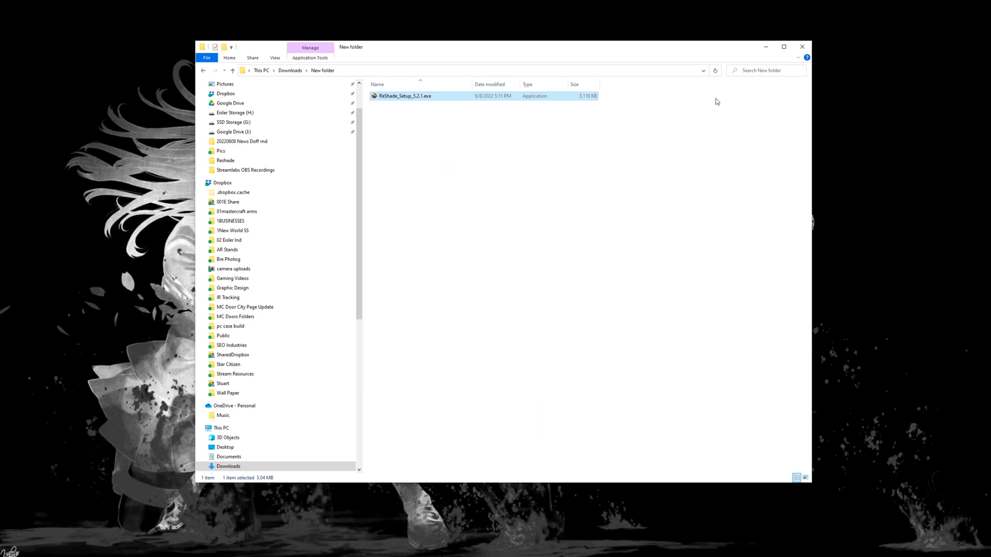
pyautogui.moveTo(716, 97)
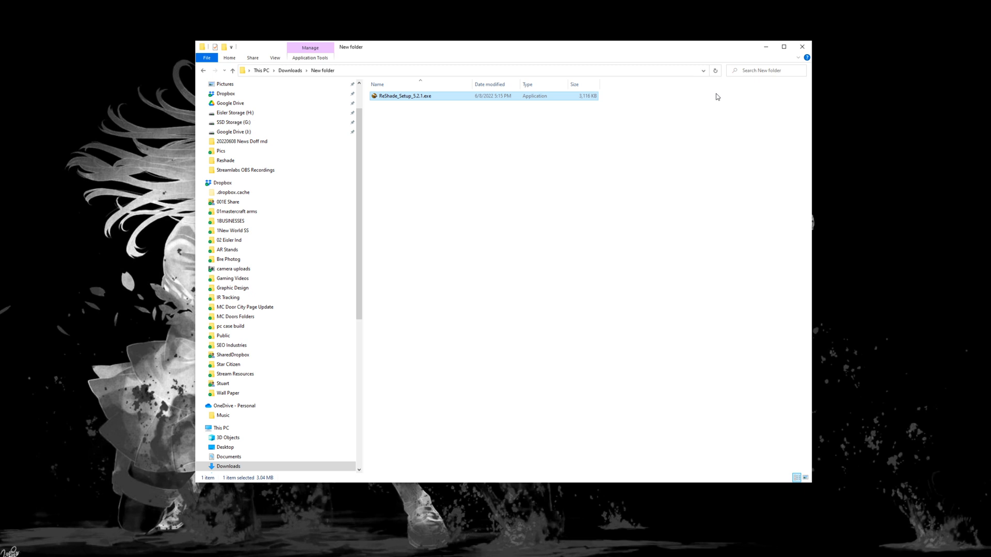
pyautogui.moveTo(743, 53)
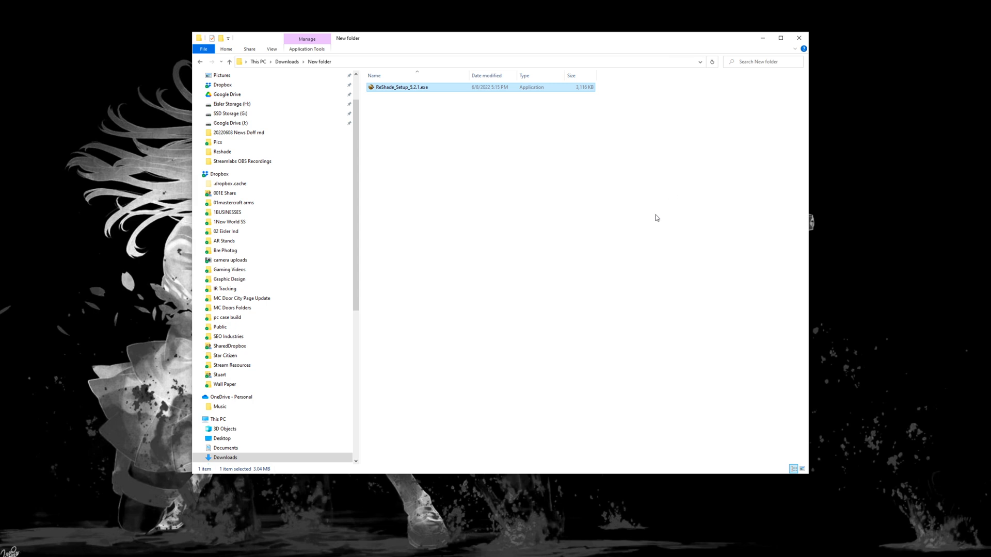
pyautogui.moveTo(652, 211)
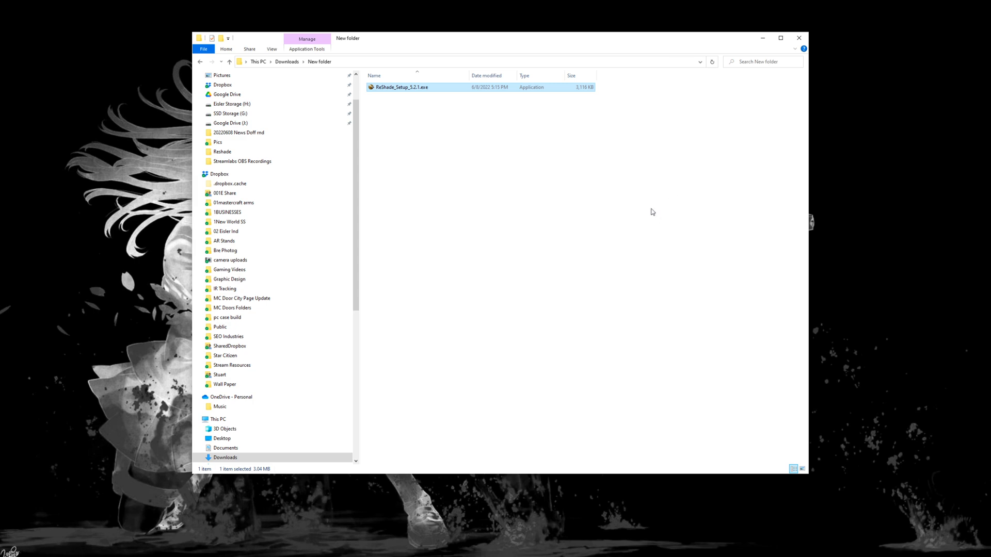
pyautogui.moveTo(640, 204)
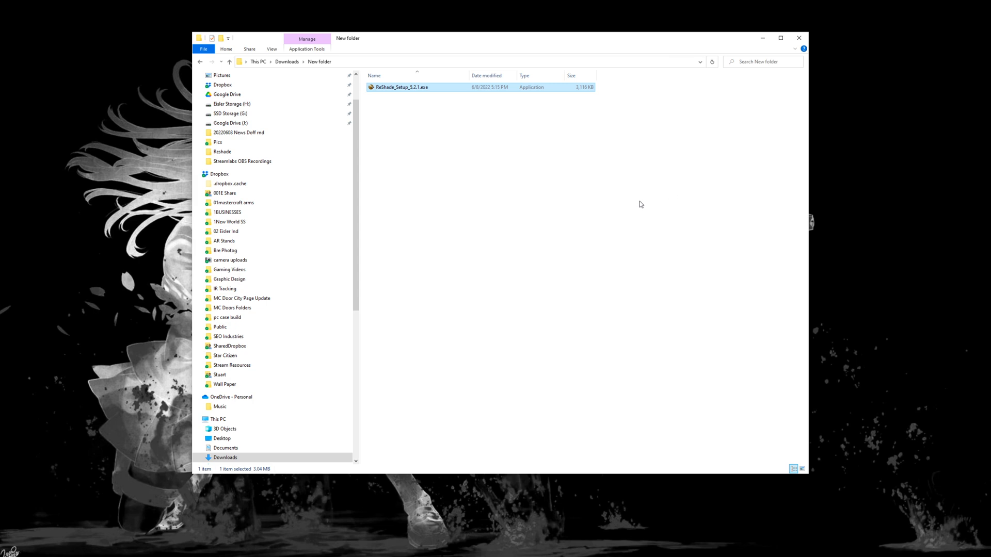